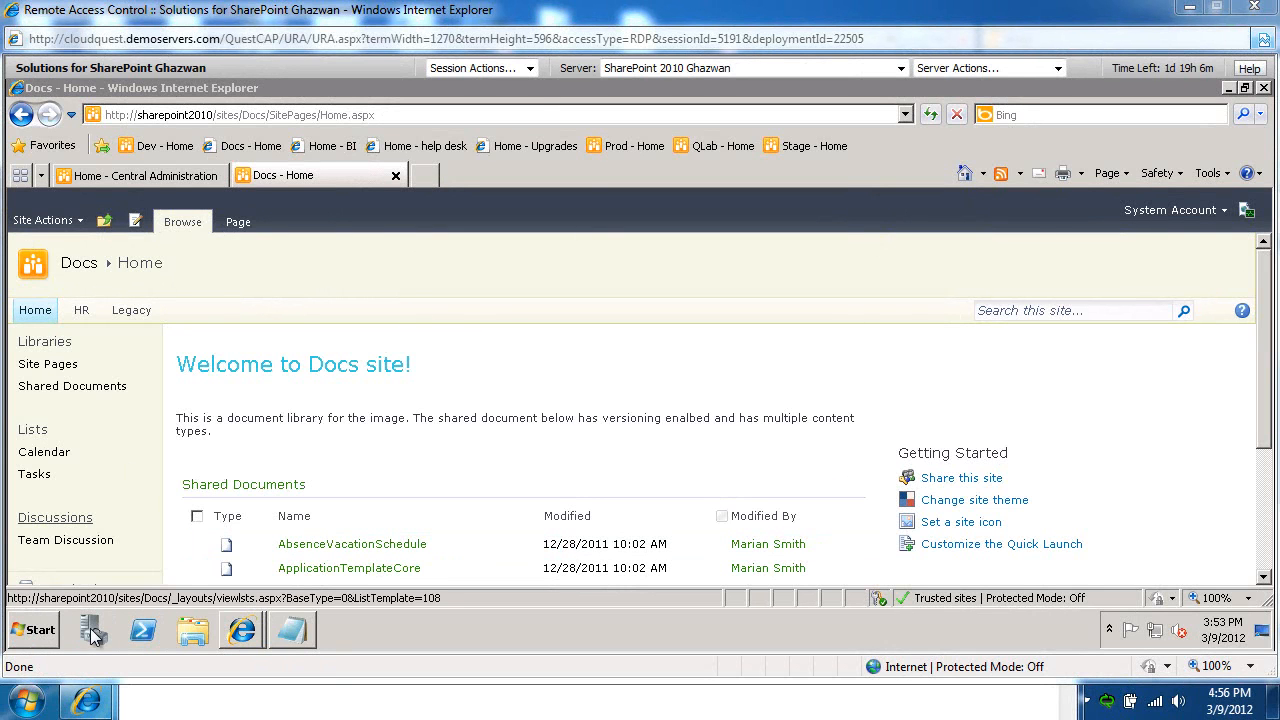
# Bring up the Start menu to reach the Notepad window with the dashboard script
pyautogui.click(32, 630)
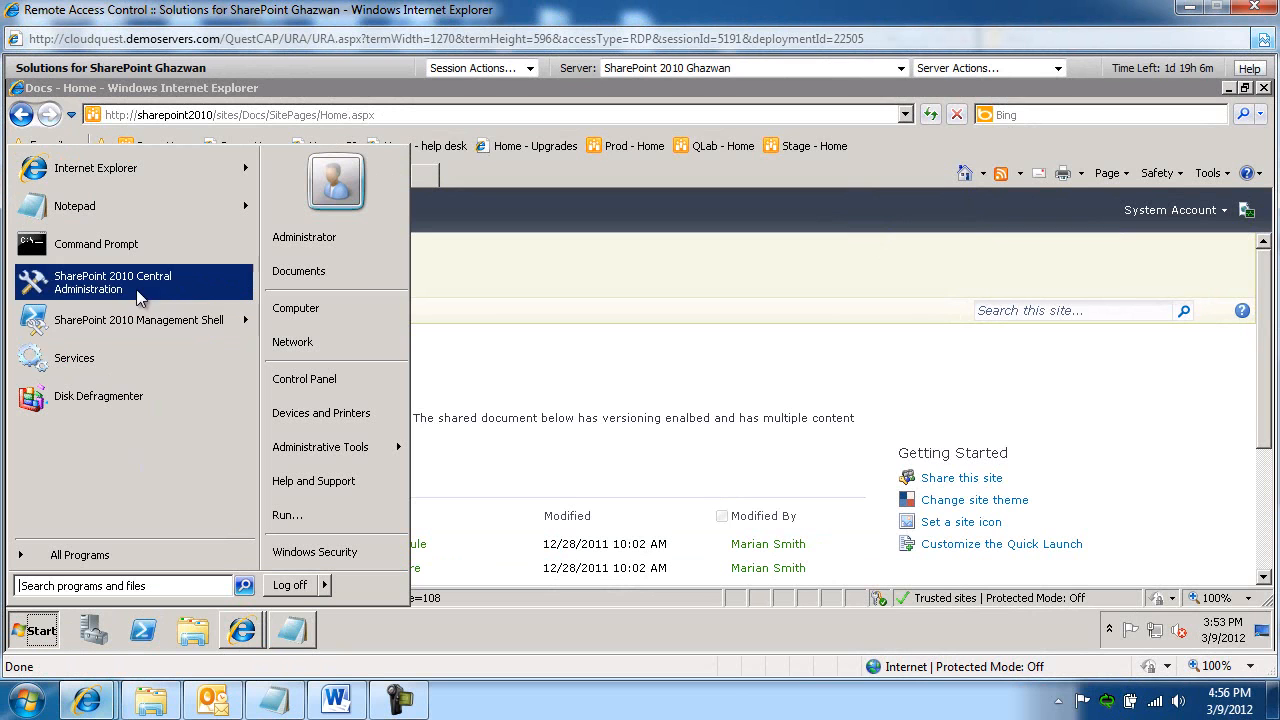
pyautogui.moveTo(138, 320)
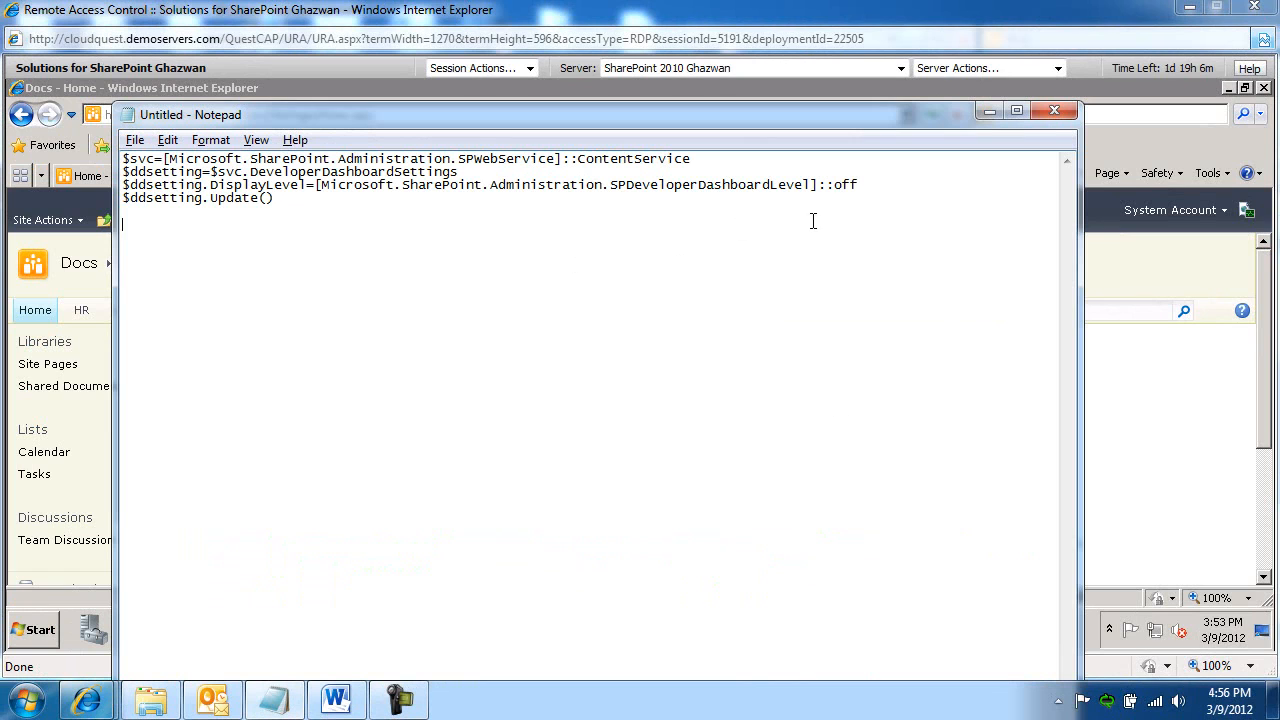
pyautogui.moveTo(1032, 220)
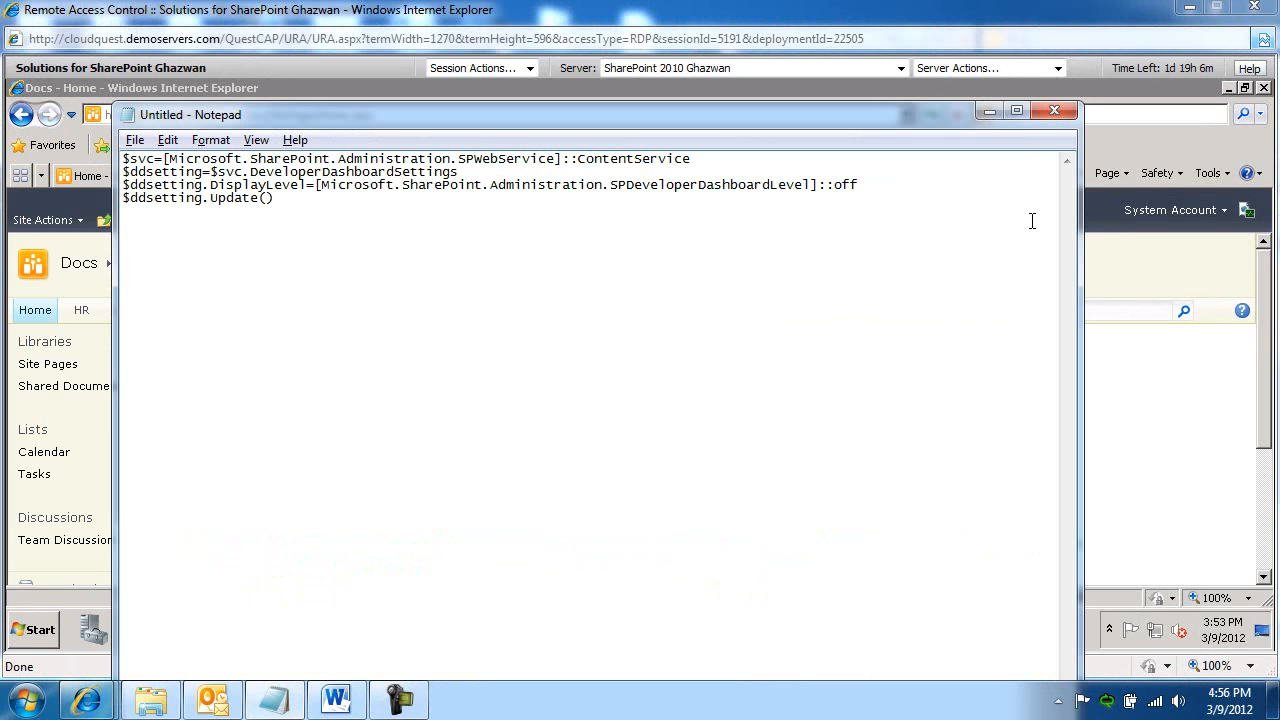
# Replace 'off' with 'OnDemand' as the SPDeveloperDashboardLevel value and select the whole script to copy it
pyautogui.press('BackSpace')
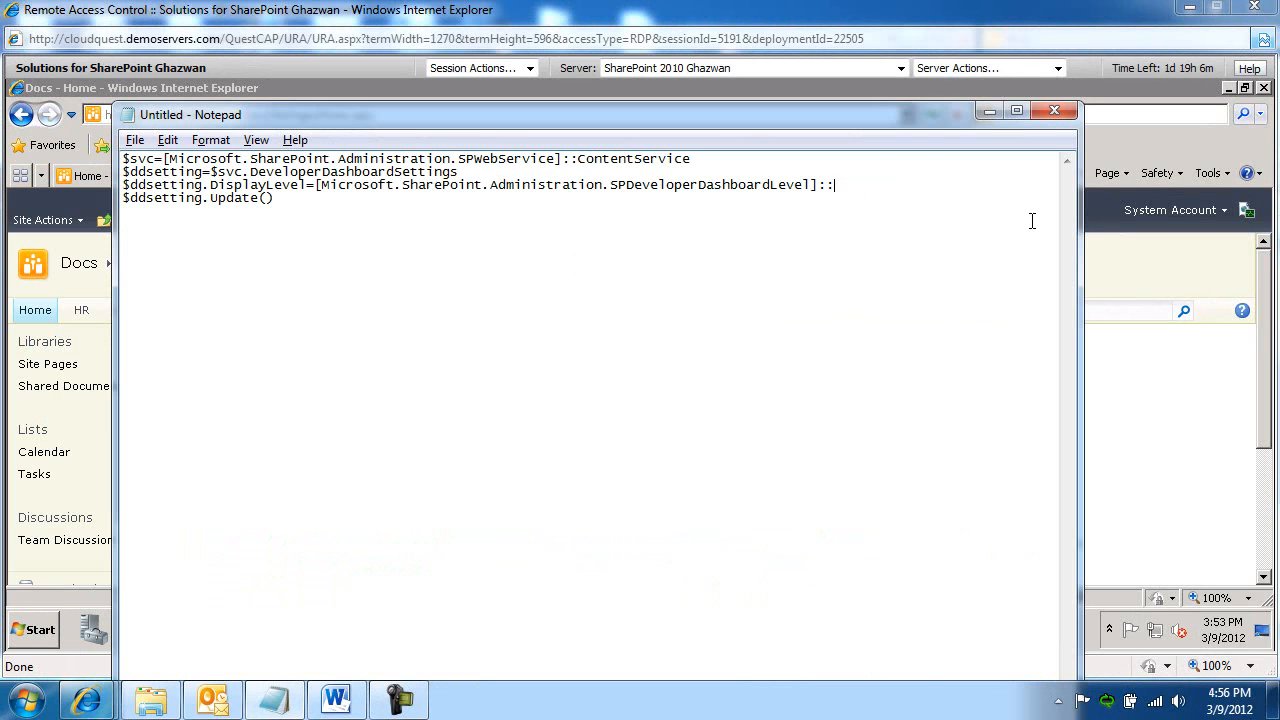
pyautogui.write('OnDemand')
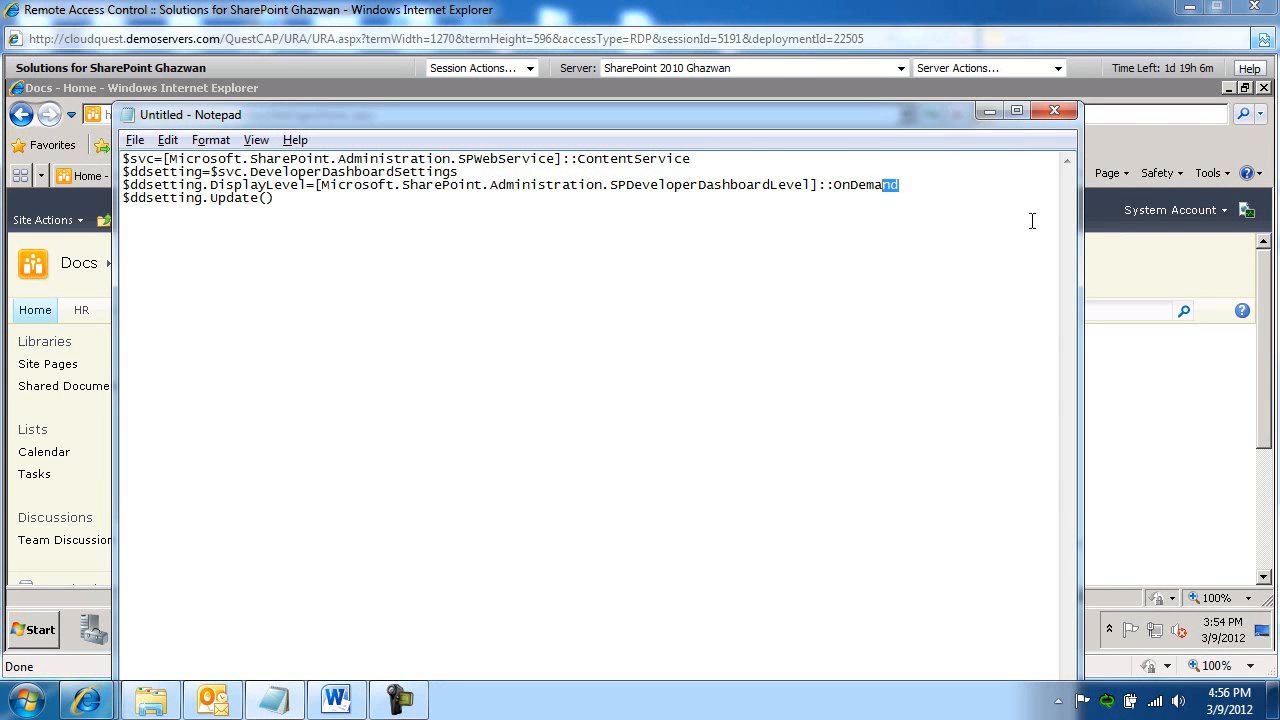
pyautogui.doubleClick(864, 184)
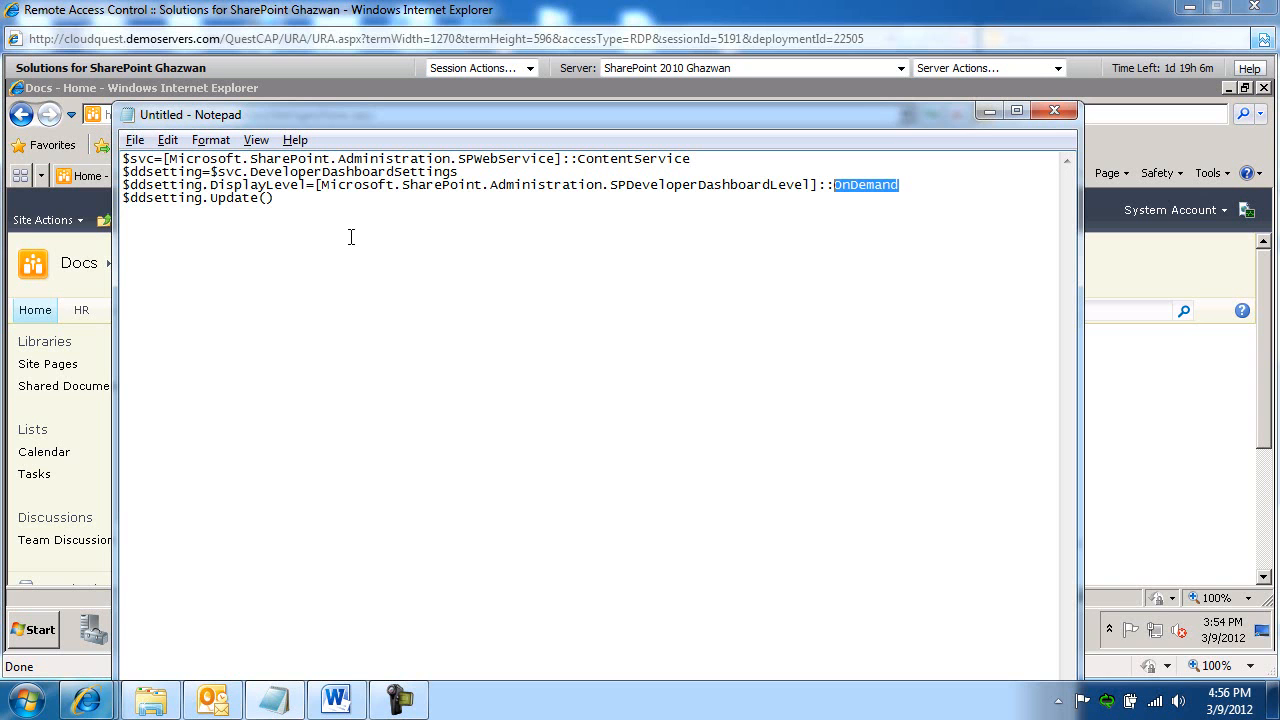
pyautogui.press('ctrl+a')
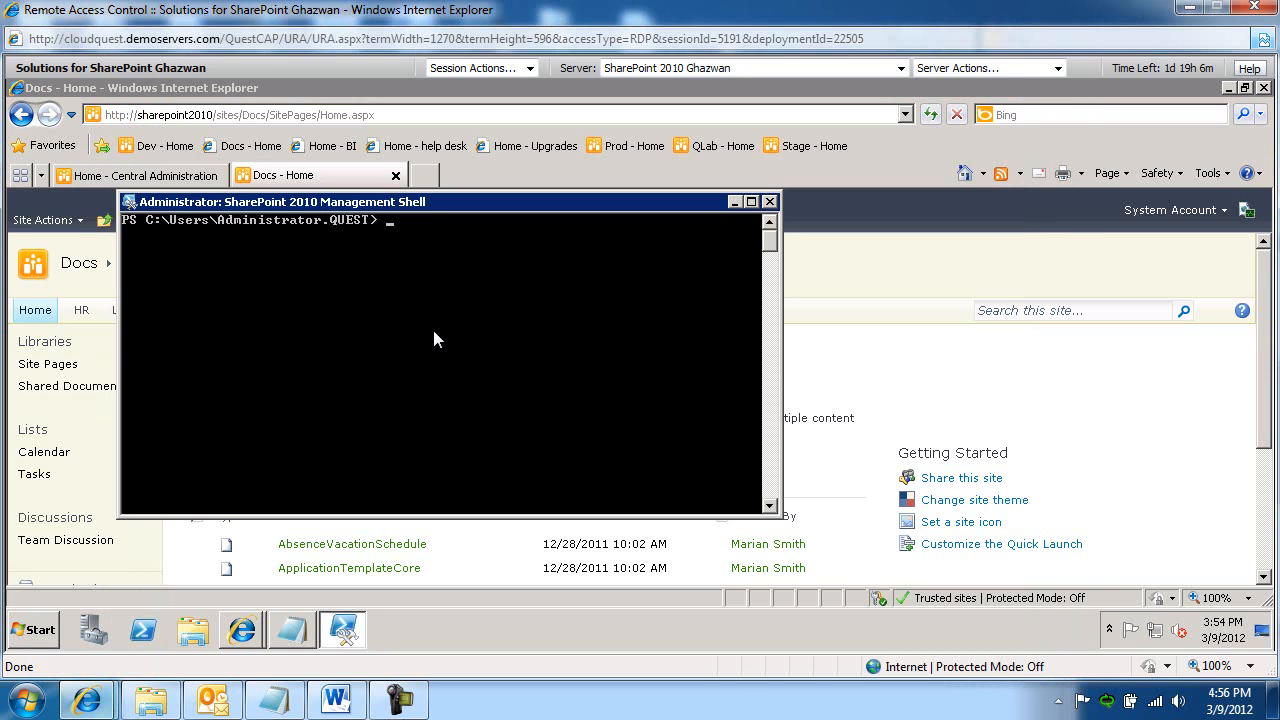
# Focus the SharePoint 2010 Management Shell so the pasted script can run
pyautogui.click(128, 200)
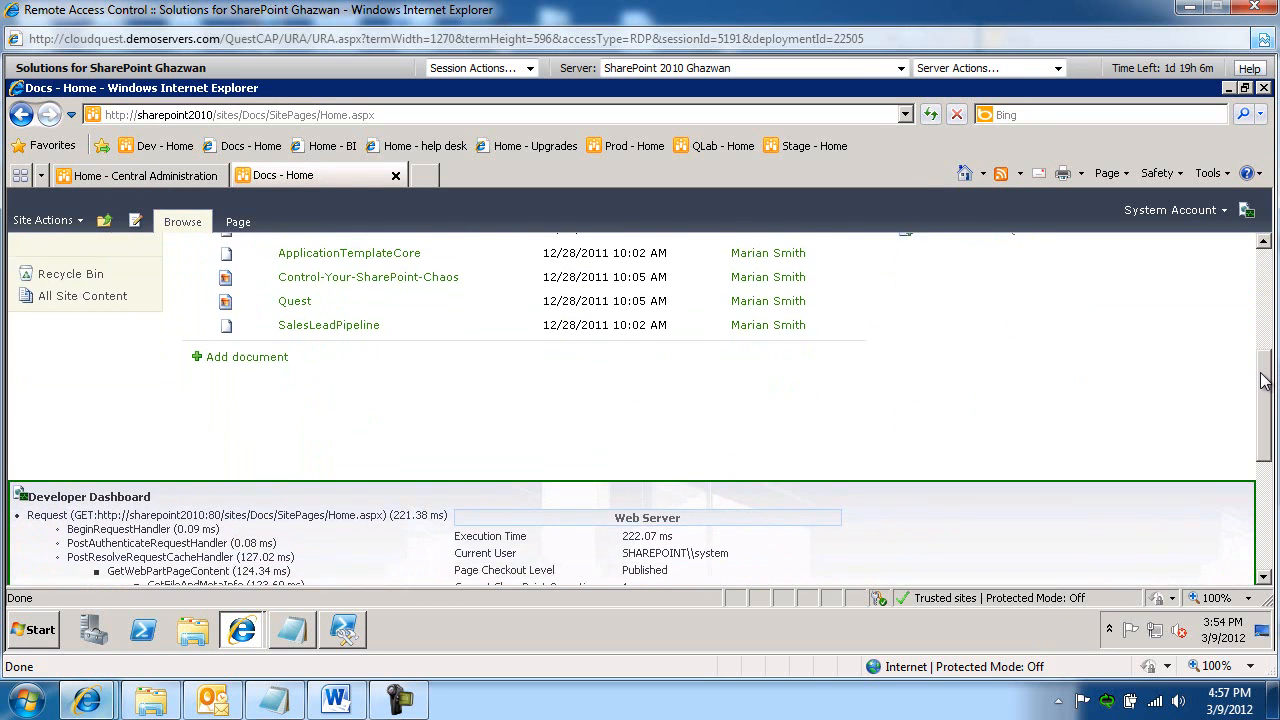
pyautogui.scroll(-3)
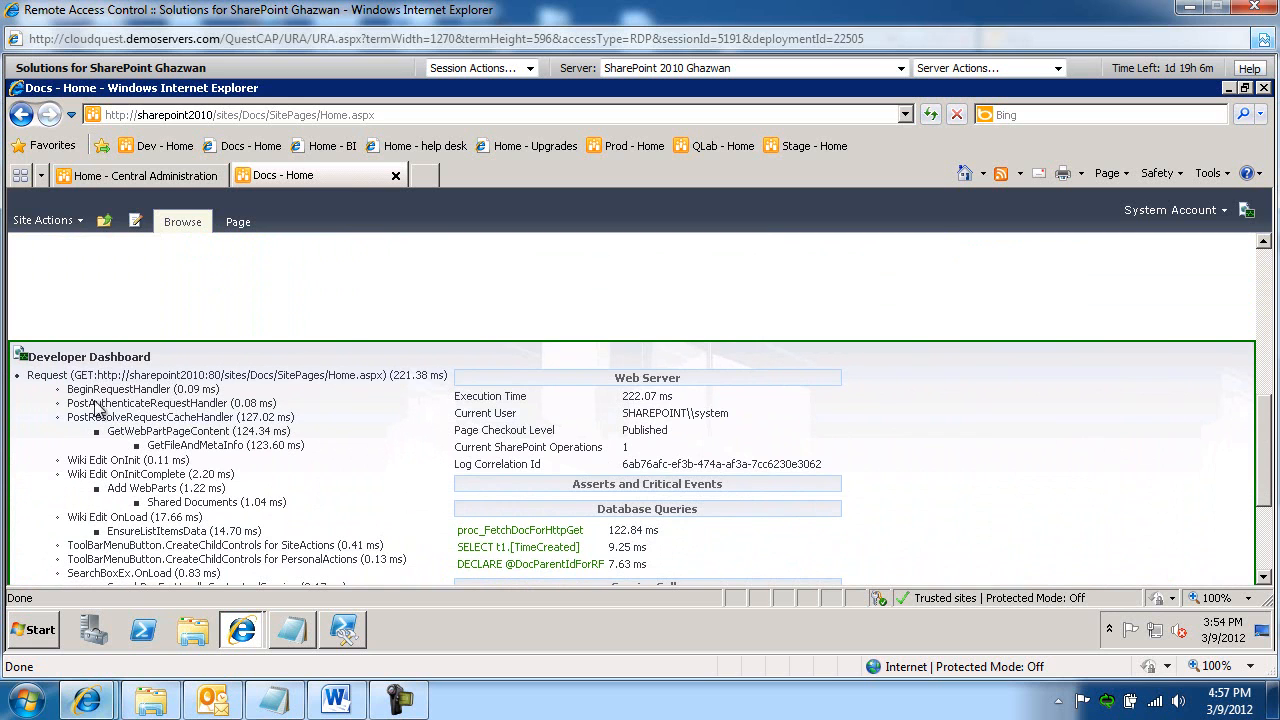
pyautogui.moveTo(96, 400)
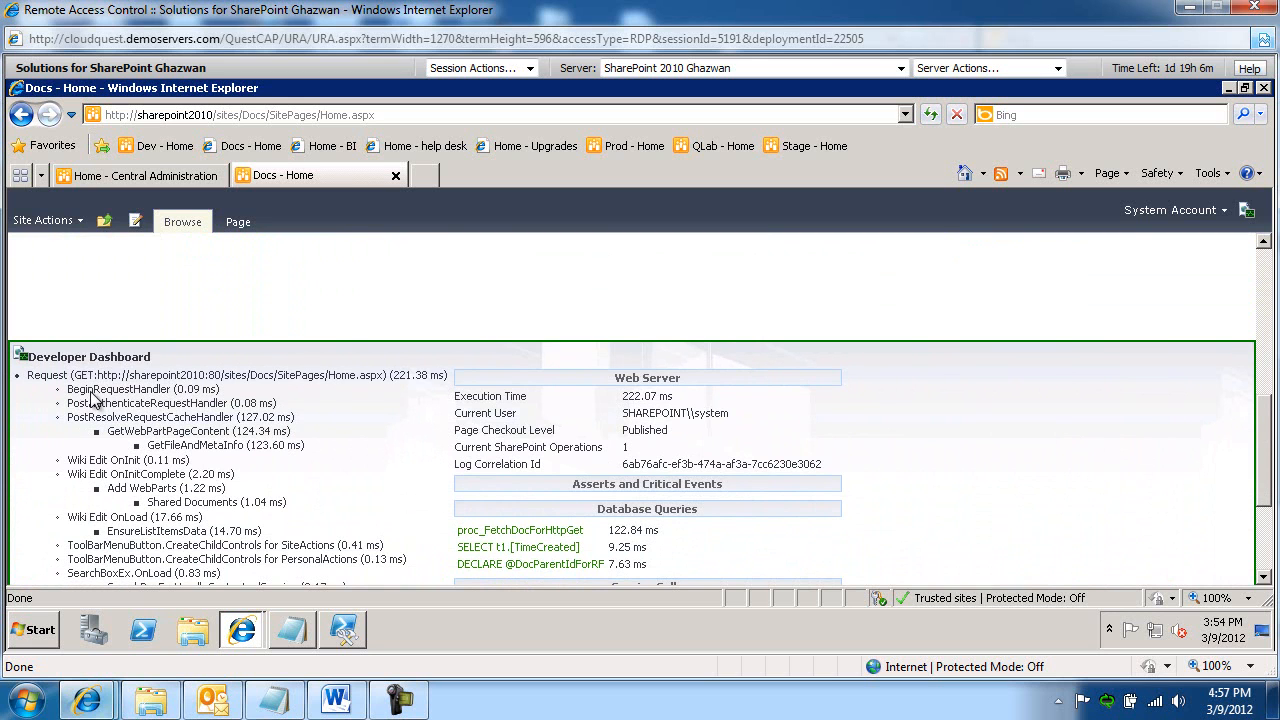
pyautogui.moveTo(668, 392)
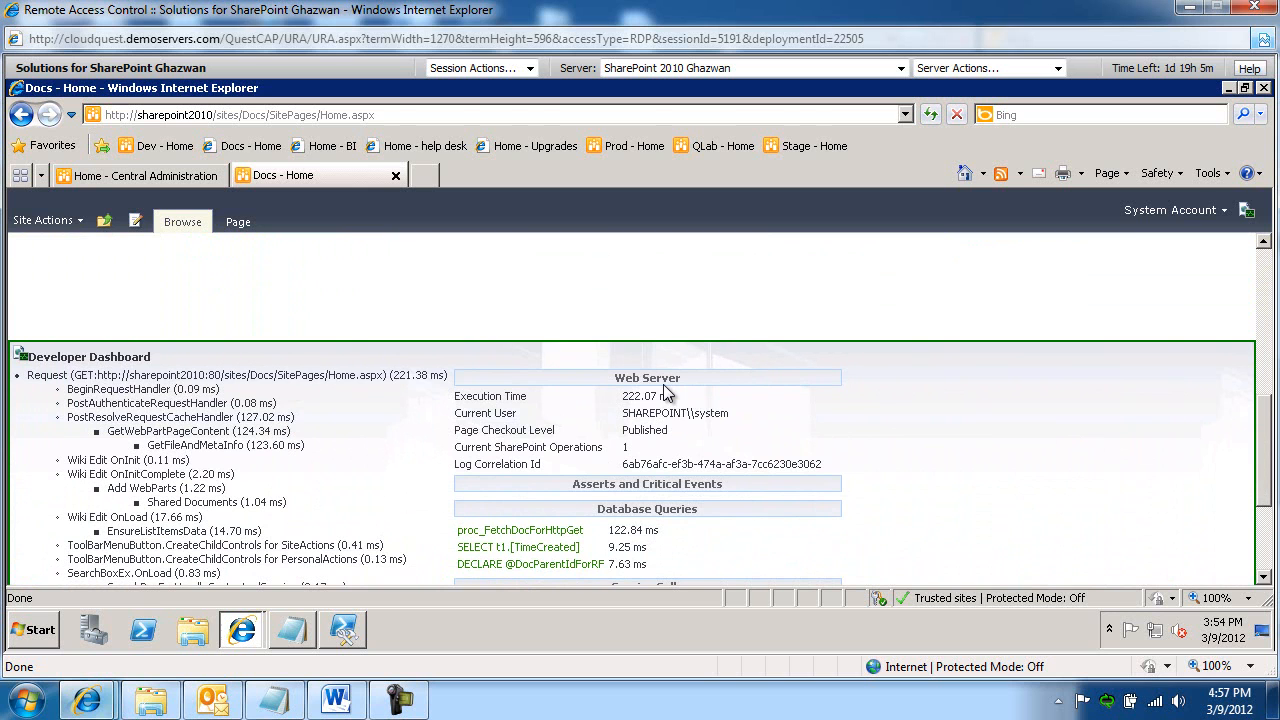
pyautogui.moveTo(1262, 424)
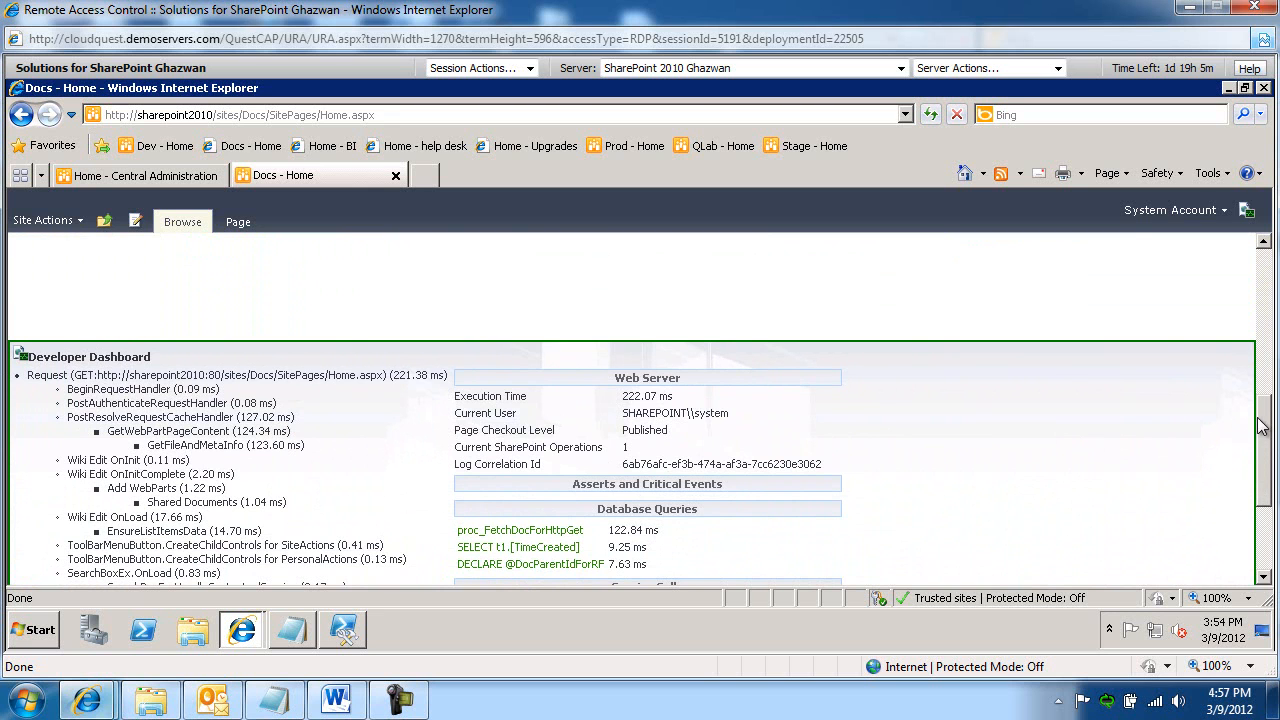
pyautogui.scroll(-3)
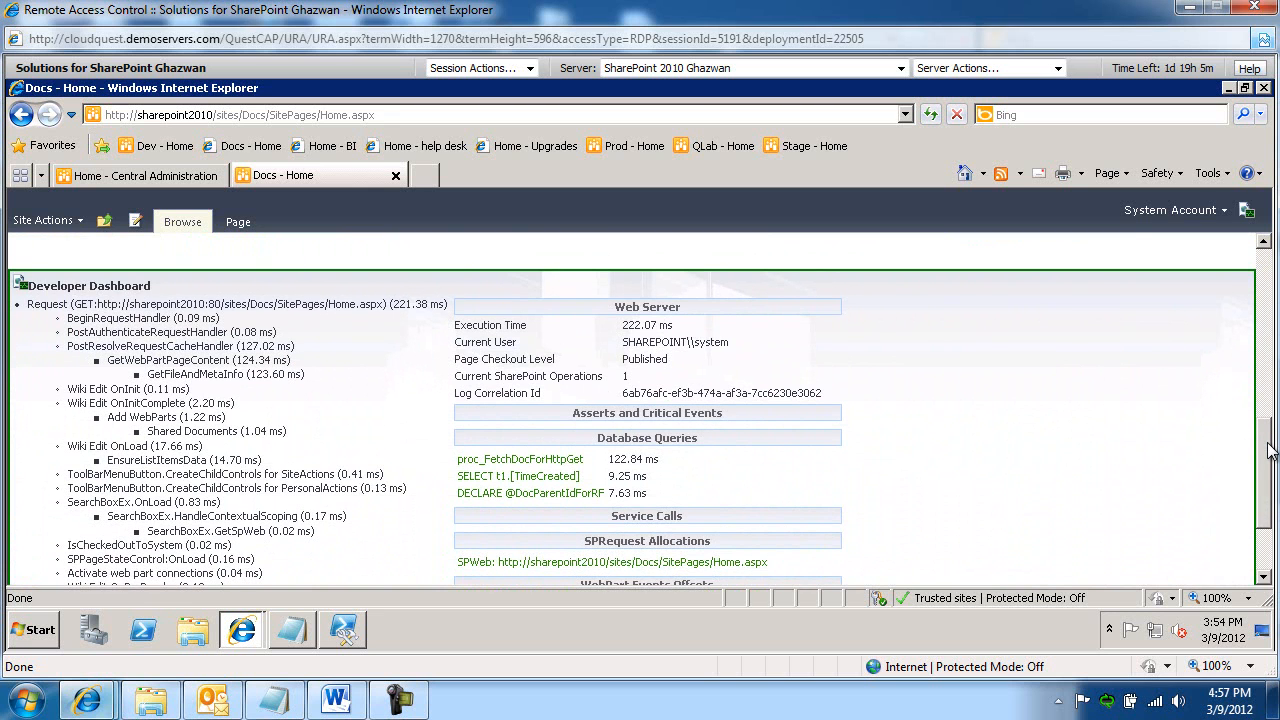
pyautogui.scroll(-3)
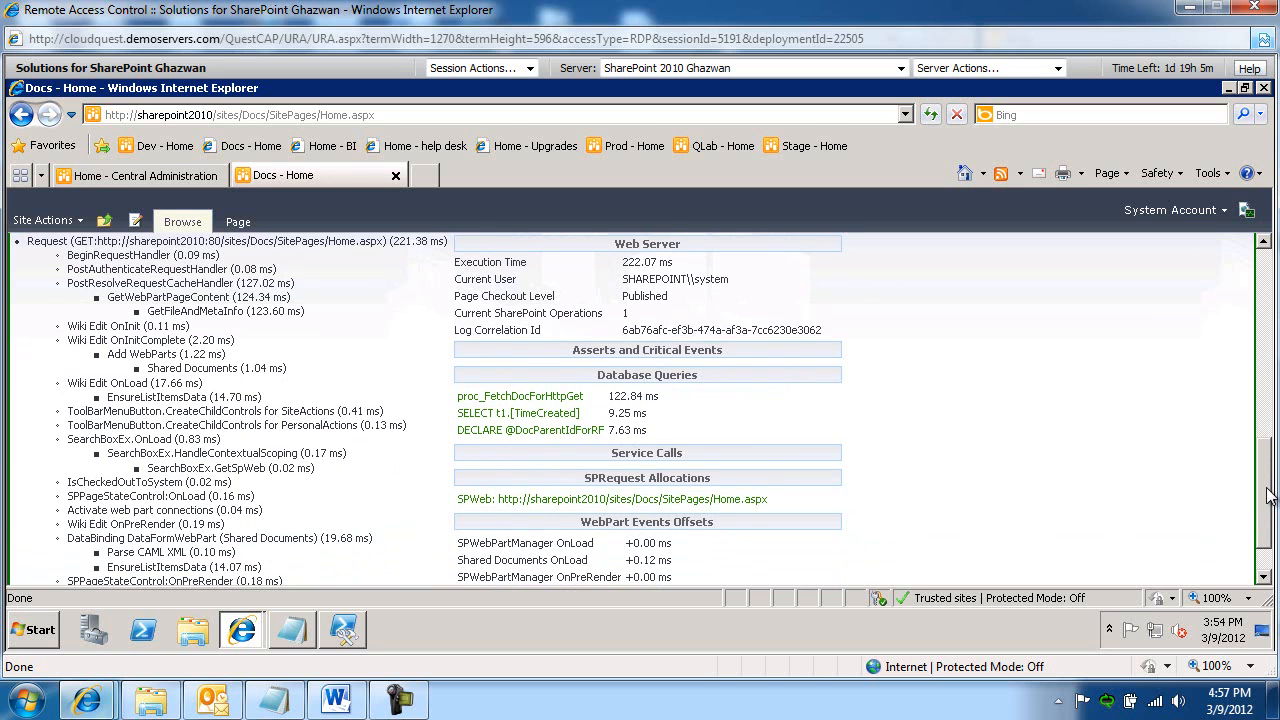
pyautogui.scroll(-3)
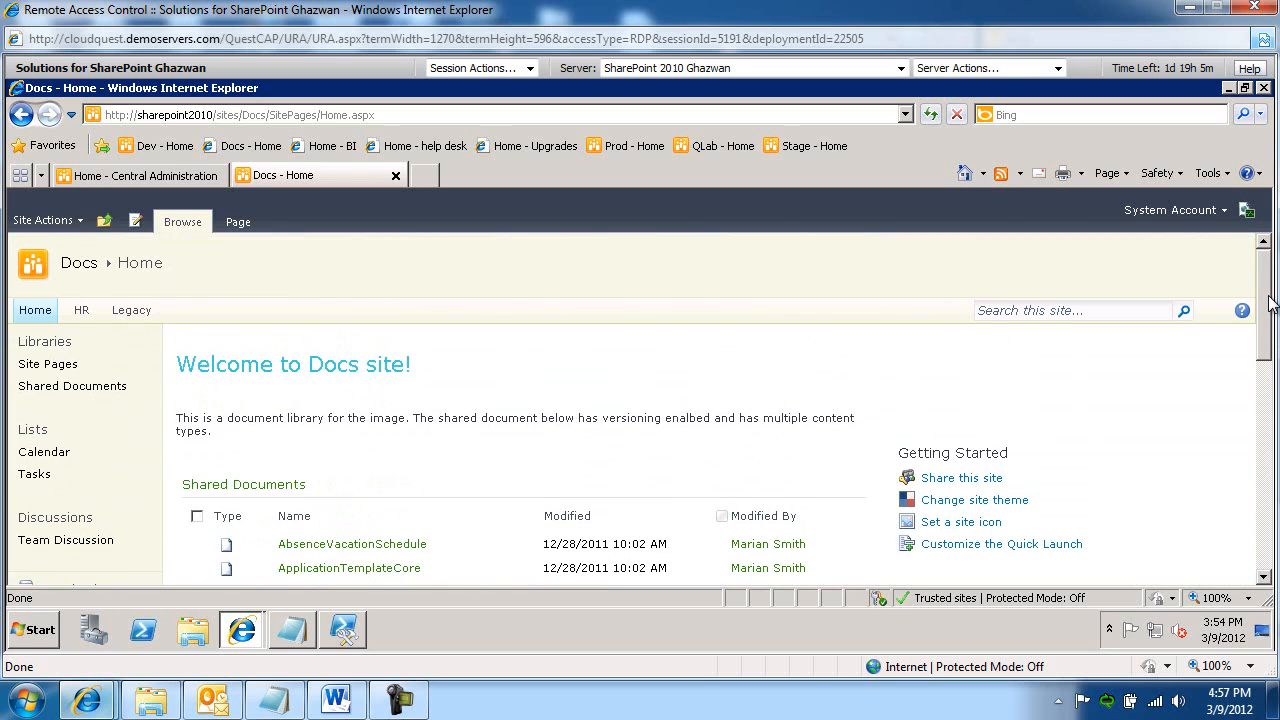
pyautogui.moveTo(404, 568)
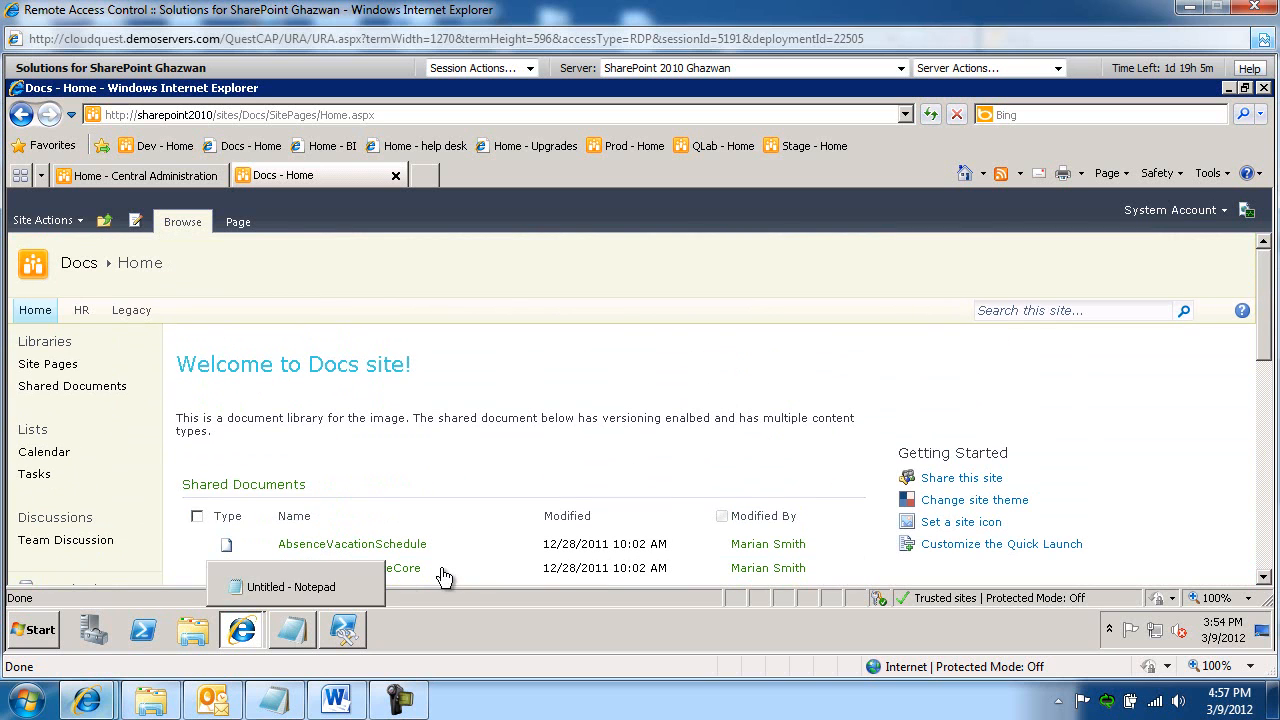